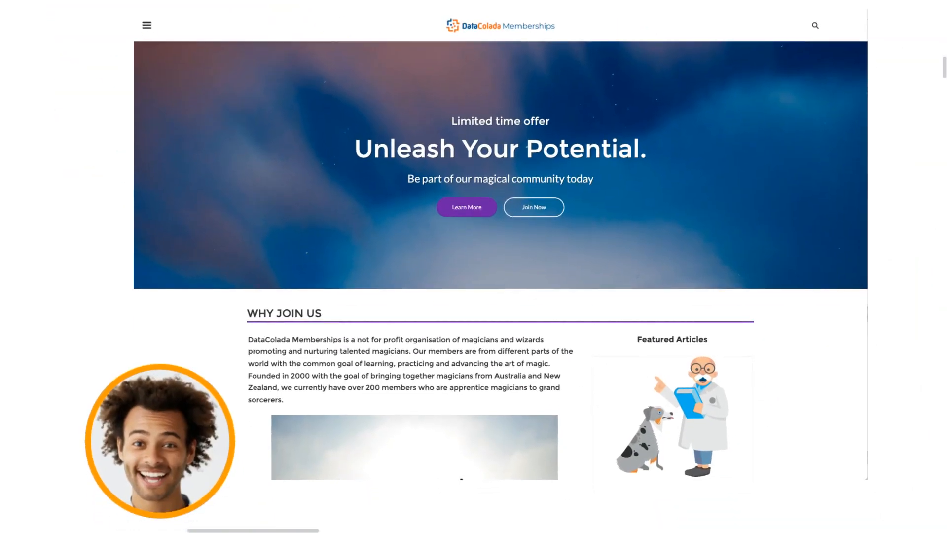
Choose Join Now and start the Corporate membership application
click(532, 207)
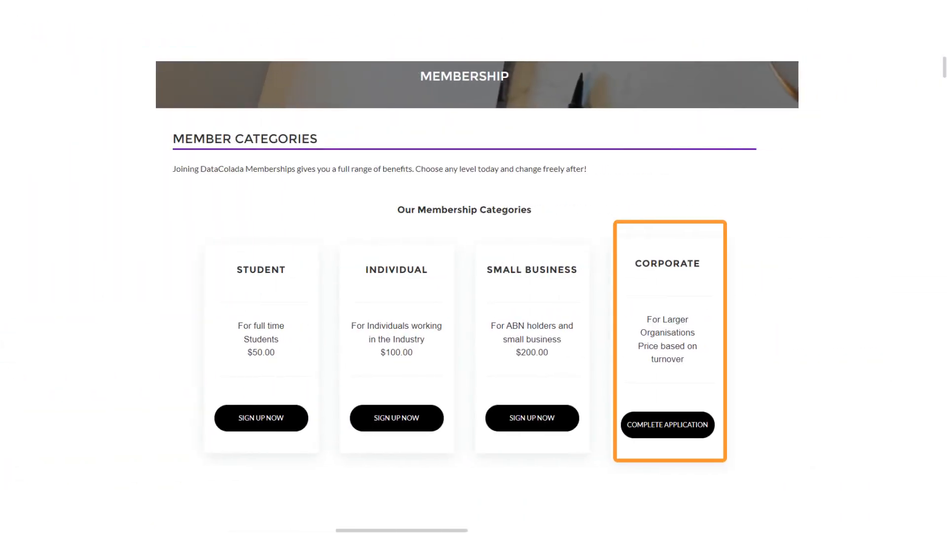
click(666, 424)
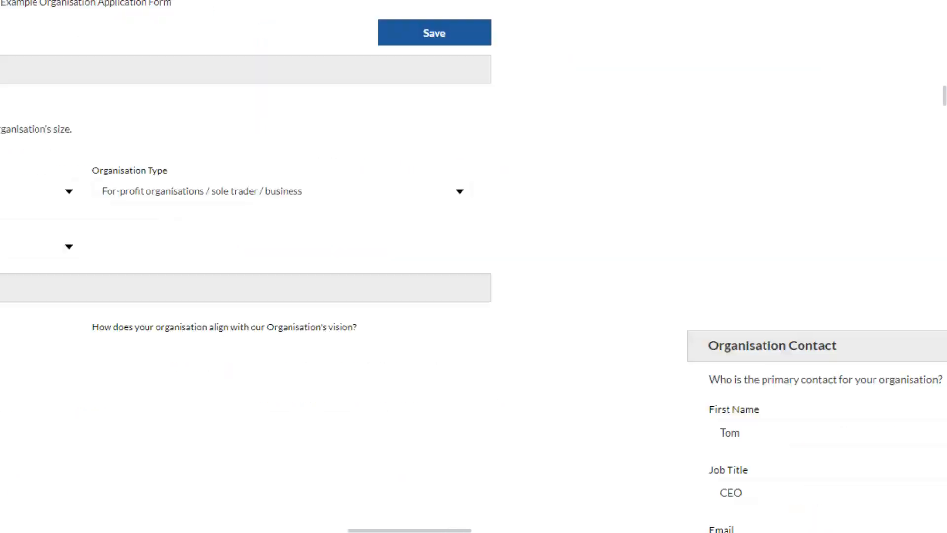
Review the completed organisation form, accept the agreement and submit it
scroll(down, 3)
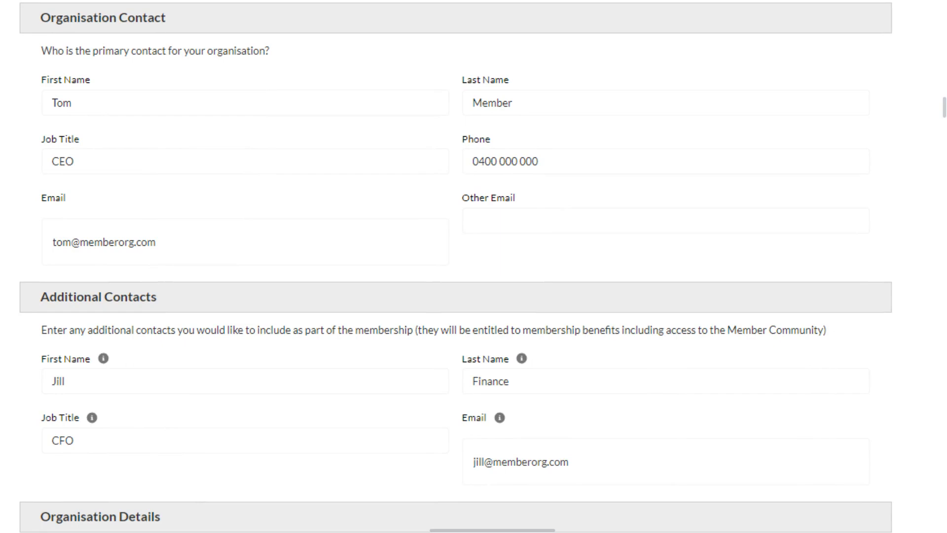
scroll(down, 3)
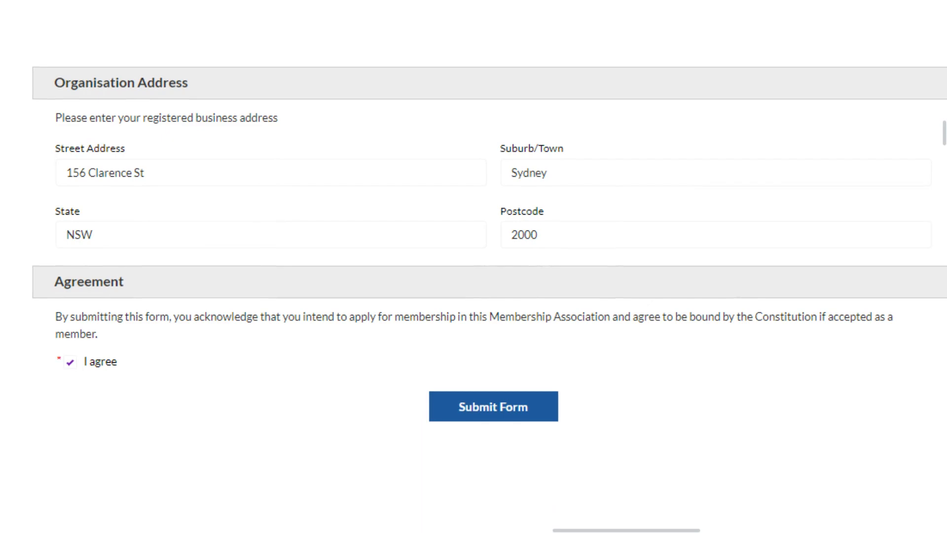
scroll(down, 3)
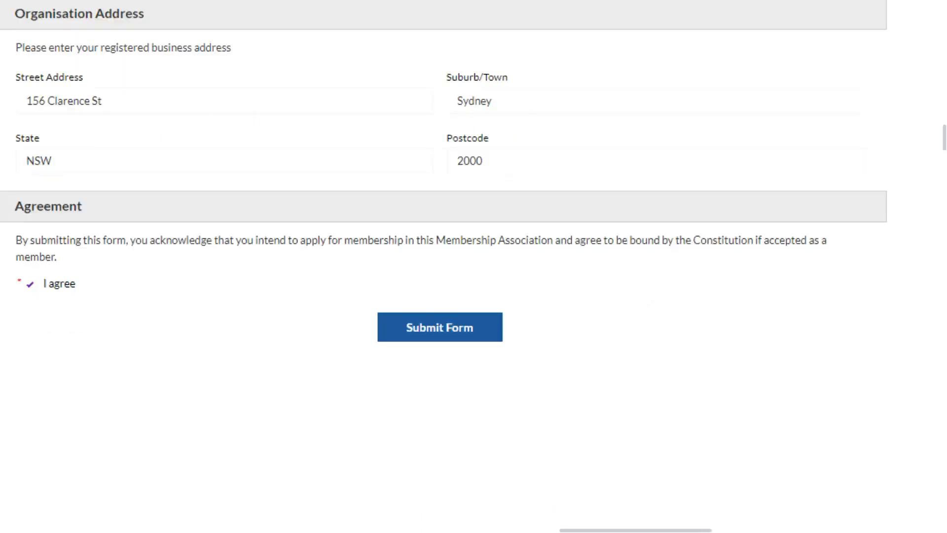
click(439, 327)
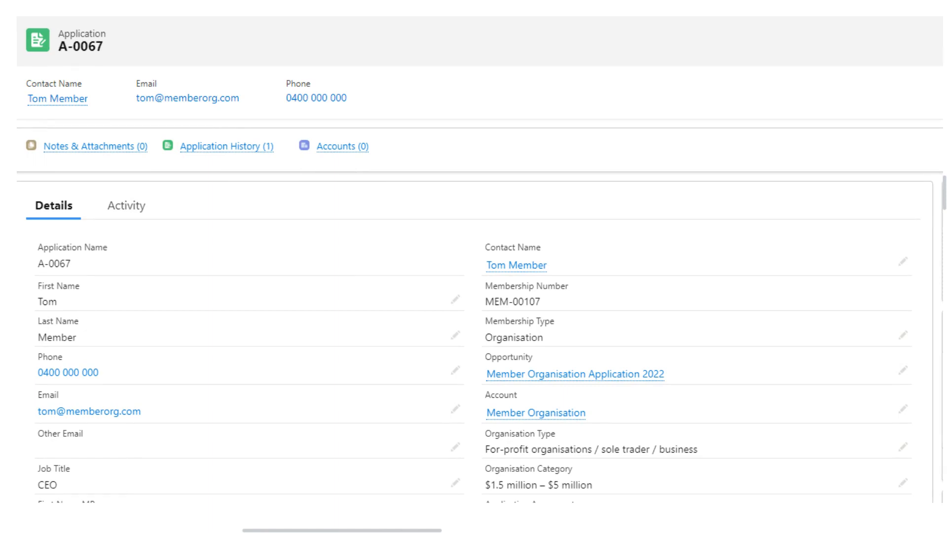
Go from application A-0067 to its linked Member Organisation account
click(533, 412)
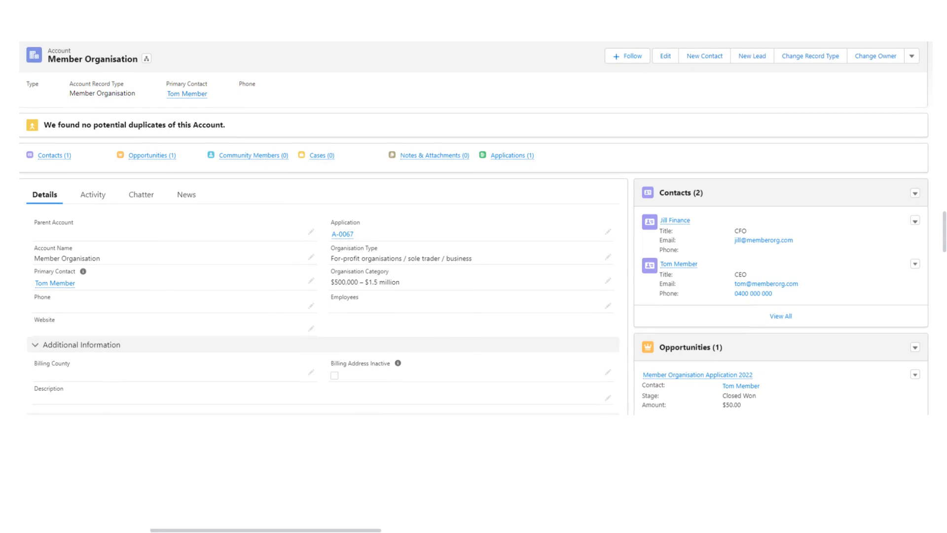
Bring up the Member Organisation Application 2022 opportunity from the account's Opportunities list
click(697, 374)
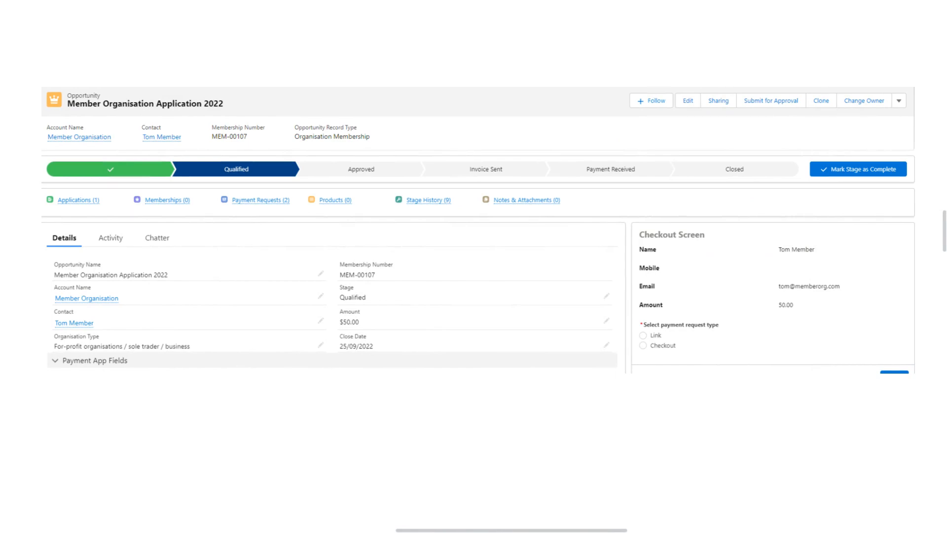
Mark the opportunity's Approved stage as current
click(857, 169)
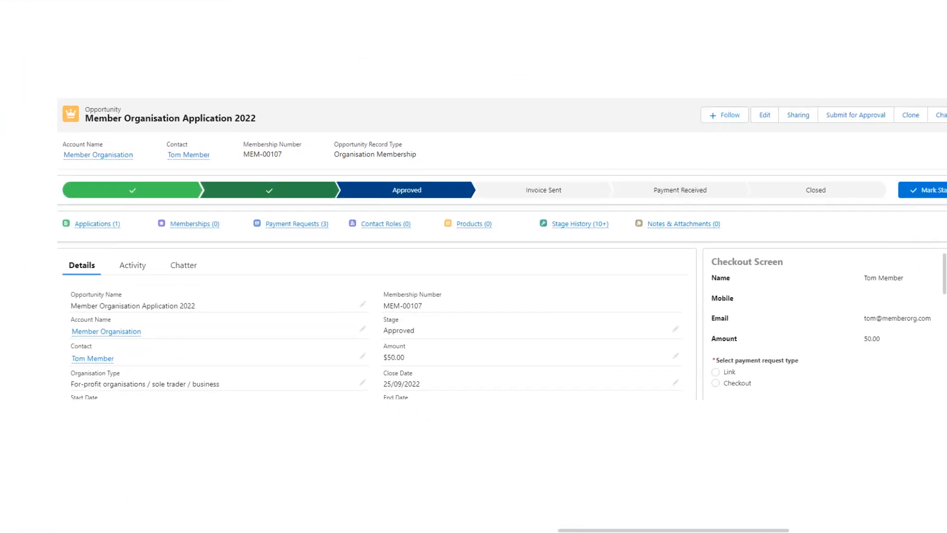
scroll(up, 3)
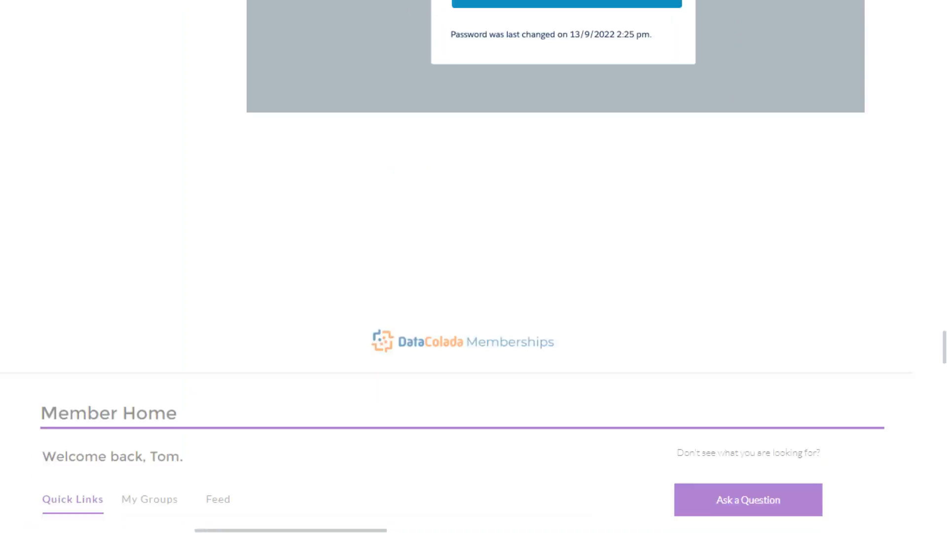
View the Member Home welcome page after signing into the portal
scroll(up, 3)
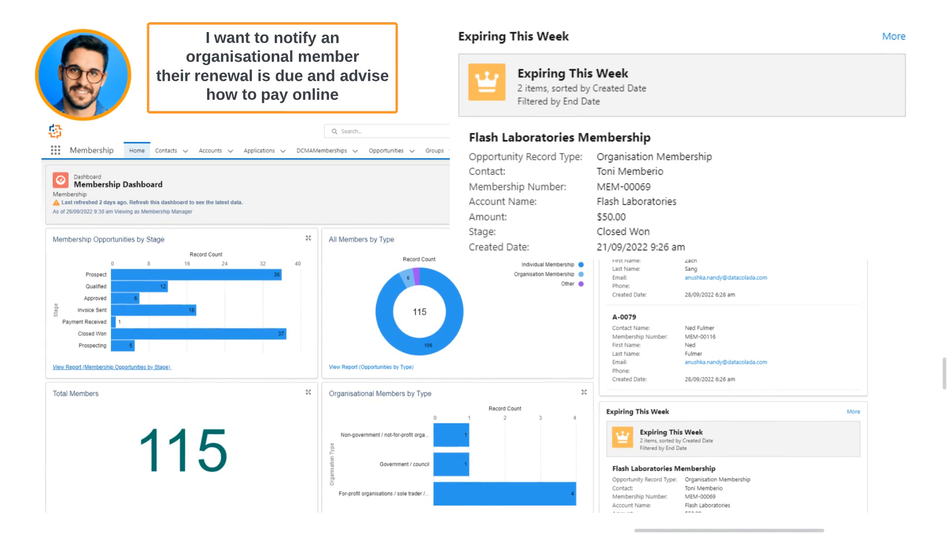
From the Renewals This Week list, bring up the Flash Laboratories-Renewal opportunity
scroll(down, 3)
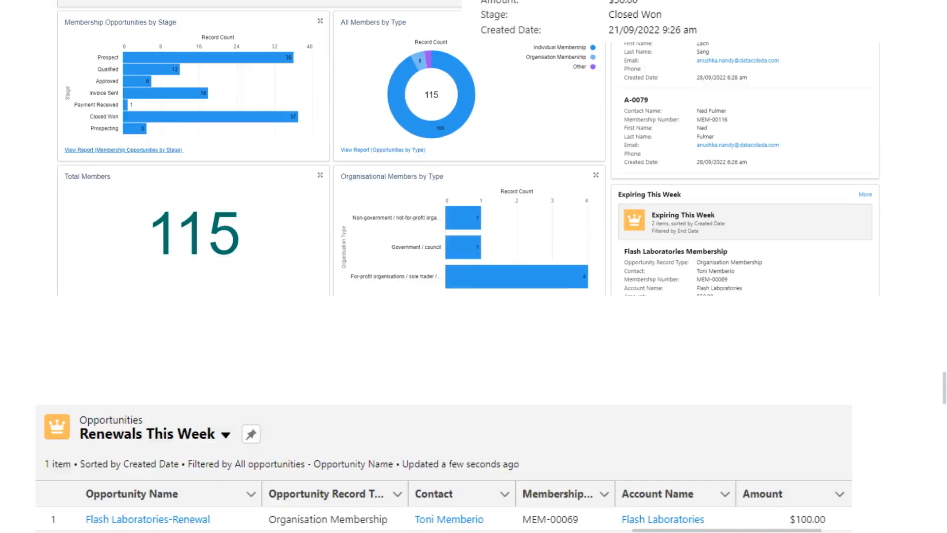
click(147, 517)
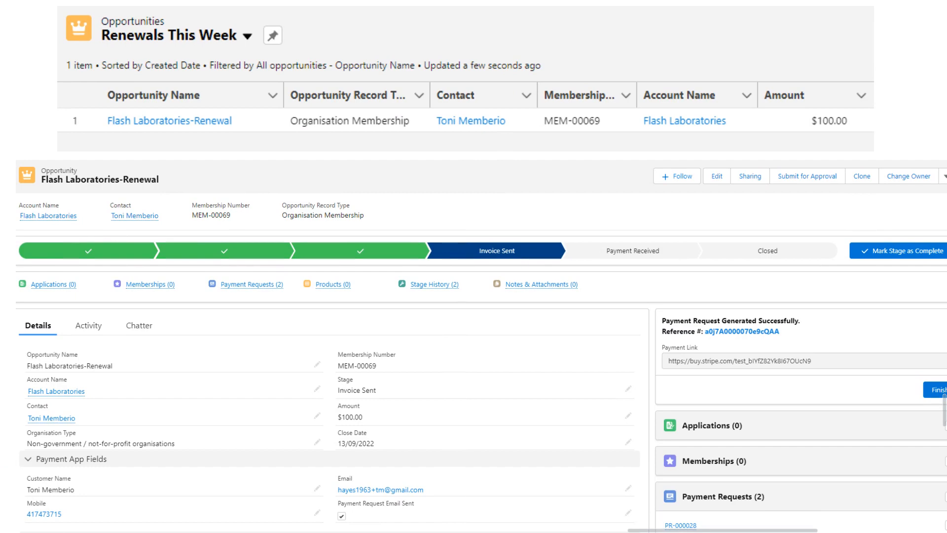
Follow the Stripe Payment Link on the renewal to its checkout page
click(693, 524)
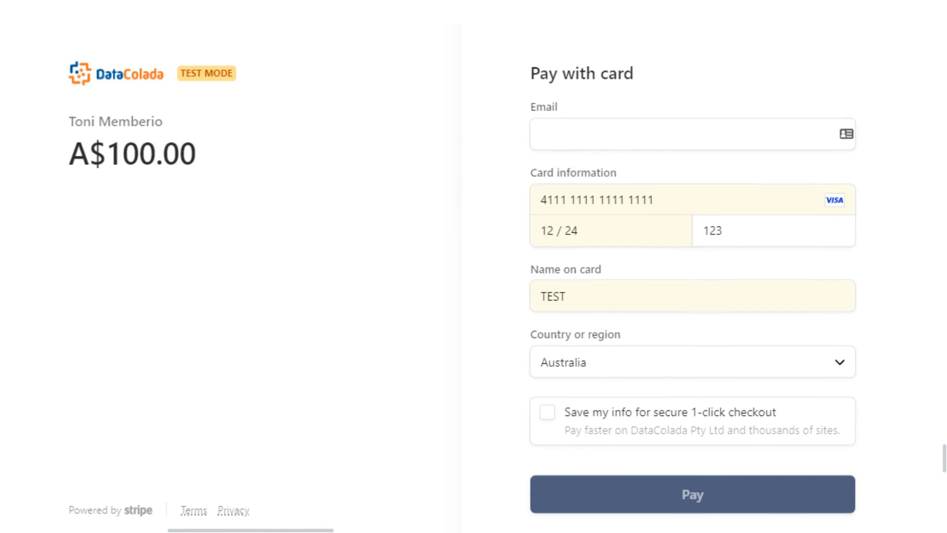
Pay Toni Memberio's A$100.00 renewal with the entered test card details
click(692, 493)
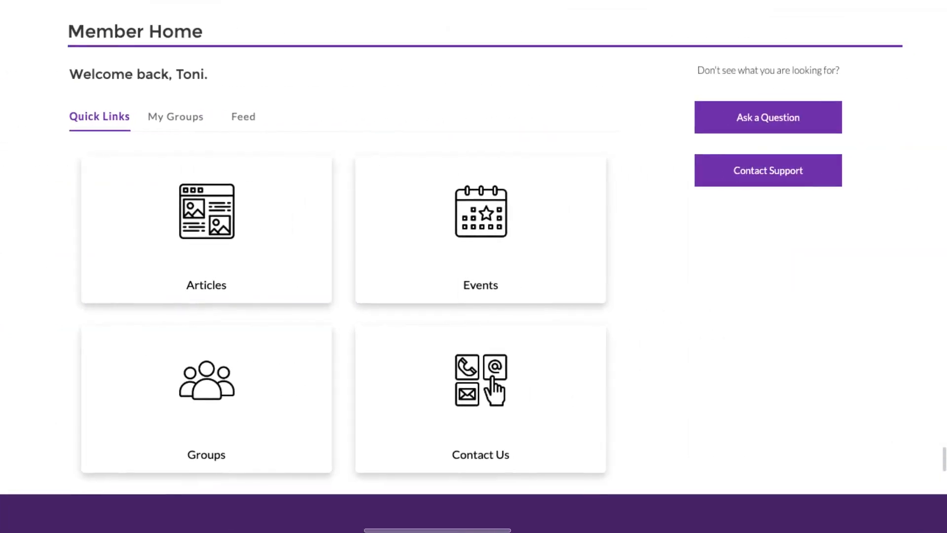